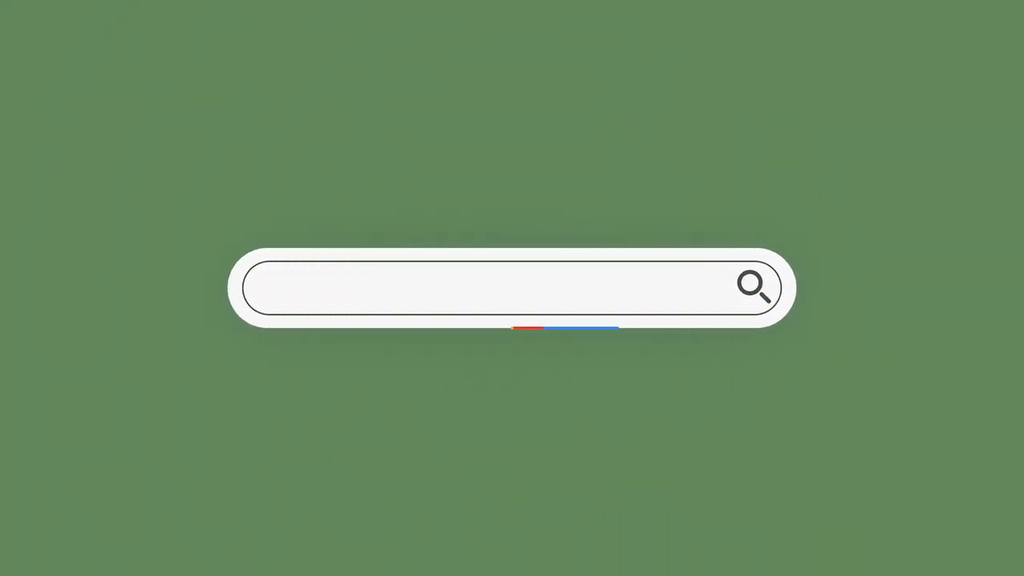
{"action": "type", "text": "www.worcsusa.org"}
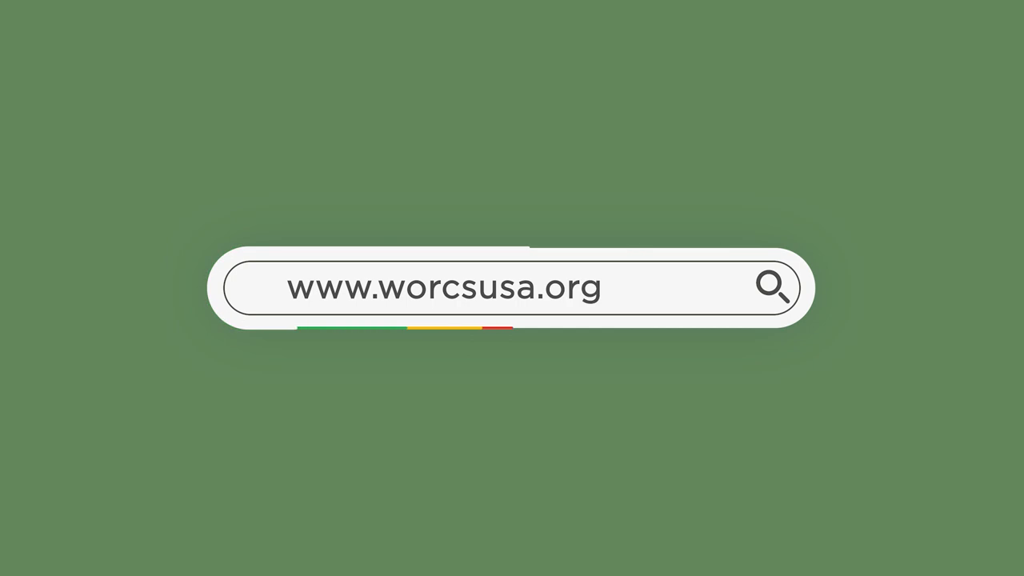
{"action": "type", "text": "/donate"}
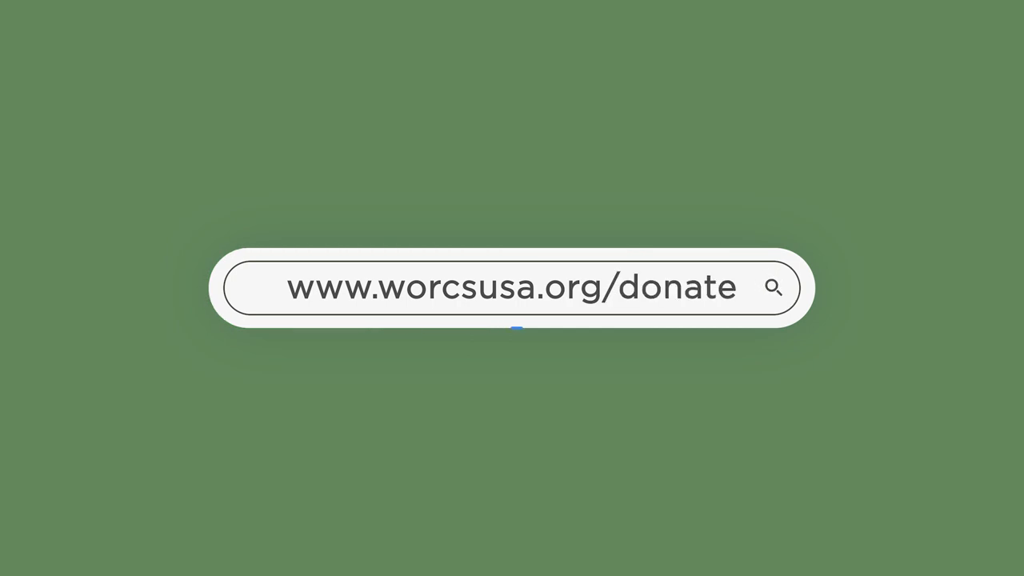